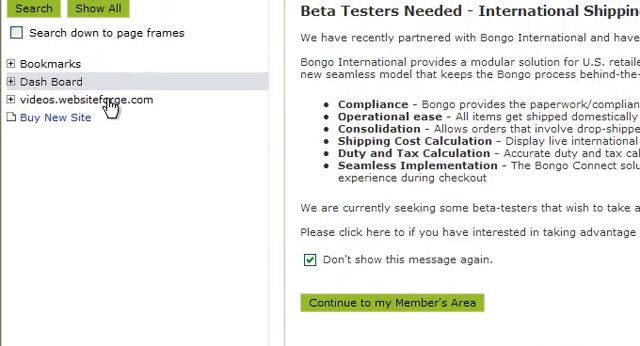
Expand the site tree through Pages, Default Group and Content Tools to Area A (Main)'s frames
left_click(9, 99)
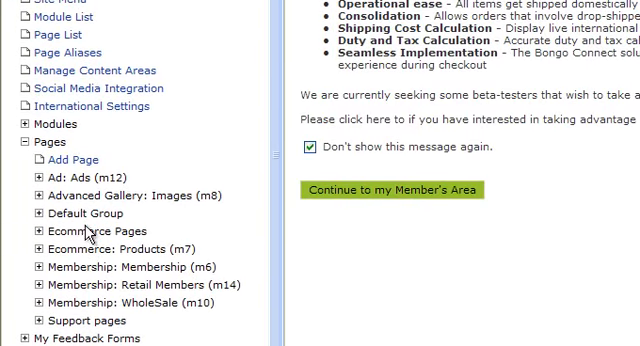
left_click(24, 213)
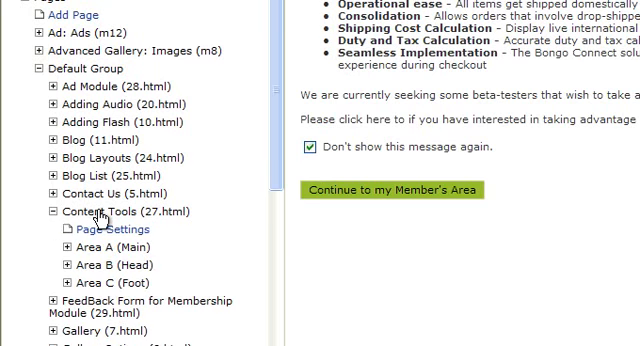
scroll("down", 3)
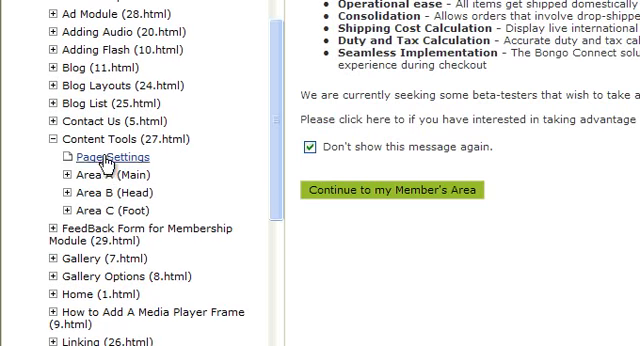
mouse_move(100, 180)
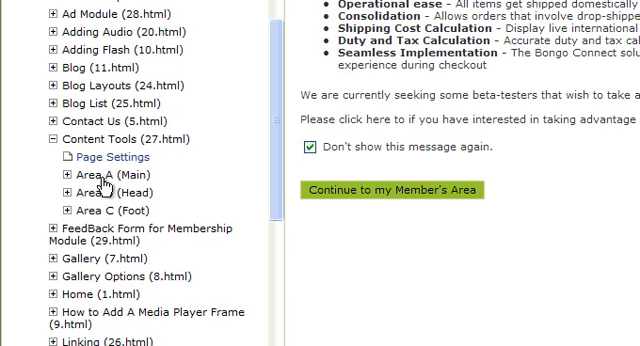
left_click(47, 174)
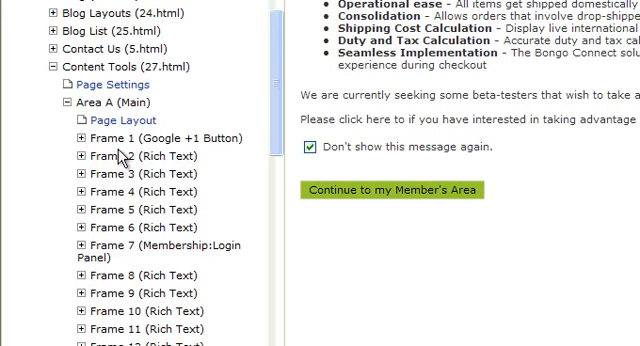
scroll("down", 3)
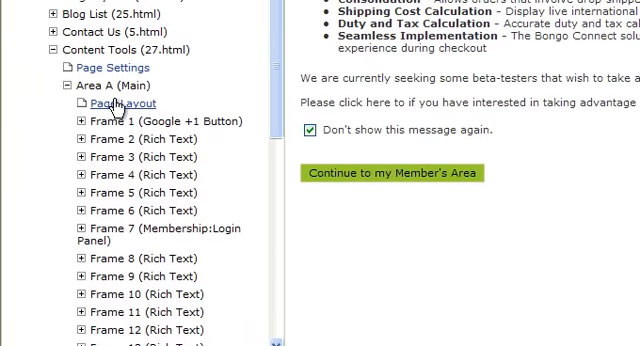
Review Frame 1 (Feedback Form) email settings, including the From sender address options
left_click(113, 103)
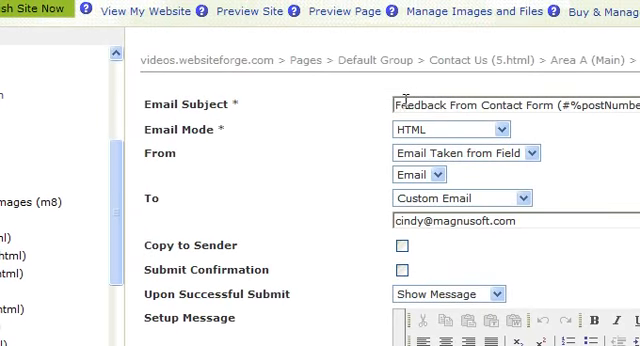
mouse_move(347, 131)
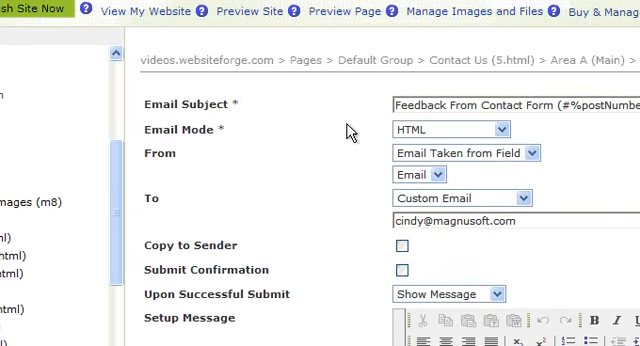
mouse_move(209, 172)
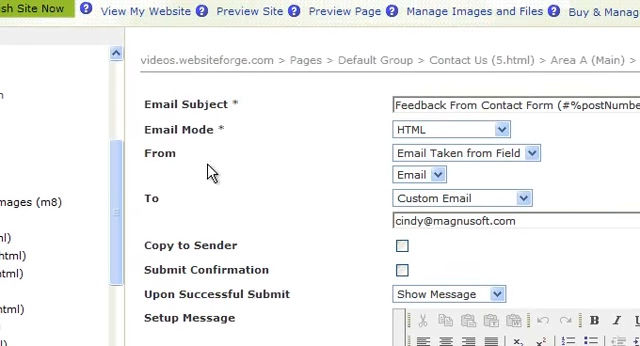
left_click(465, 153)
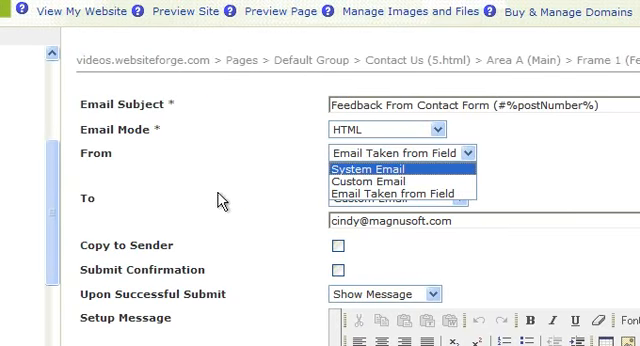
left_click(402, 161)
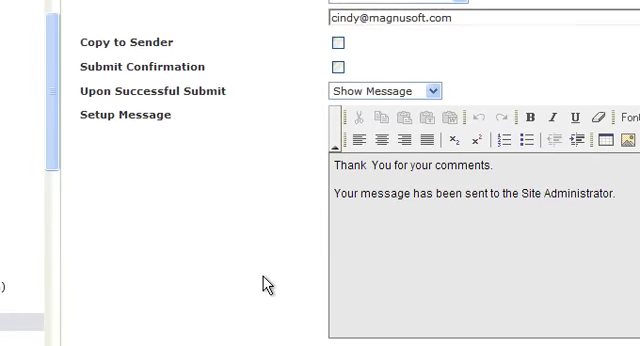
In the Form Builder, drop the control from the Your Name row
scroll("down", 3)
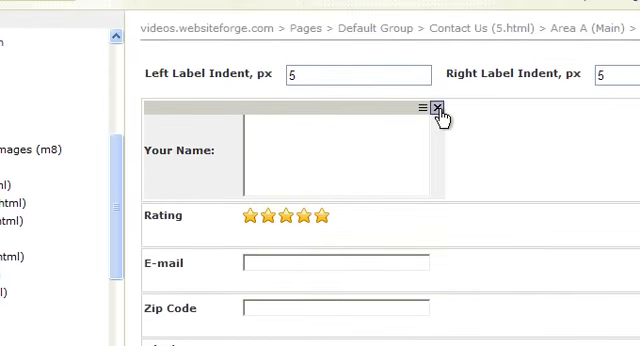
mouse_move(435, 107)
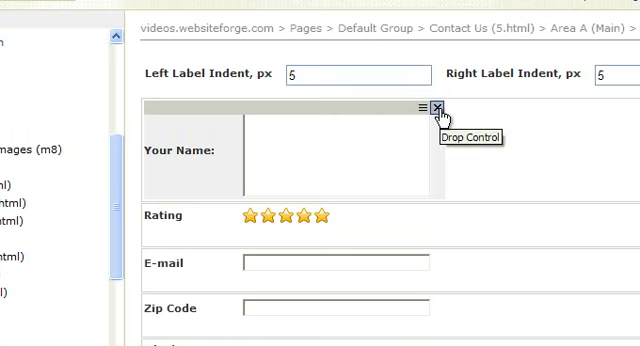
left_click(437, 107)
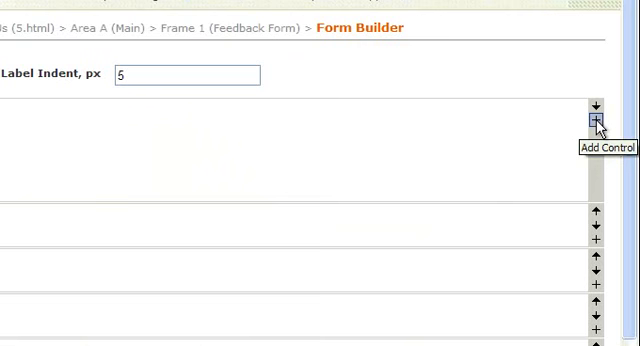
Add a Text Box control in the existing row, leaving 'Add in a new row' unchecked
left_click(597, 122)
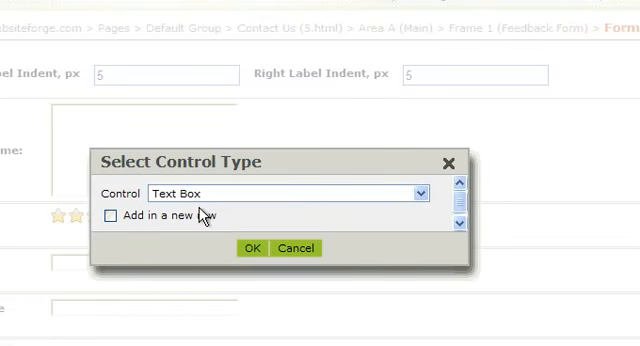
left_click(413, 191)
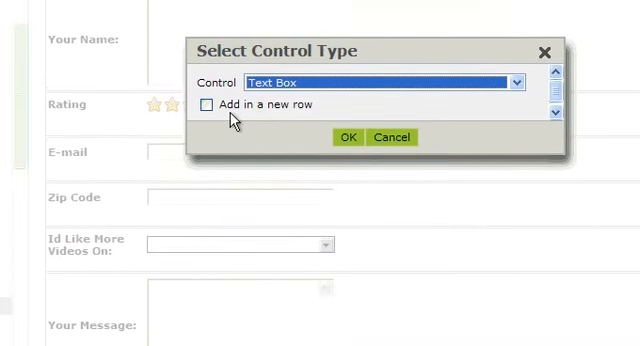
mouse_move(322, 114)
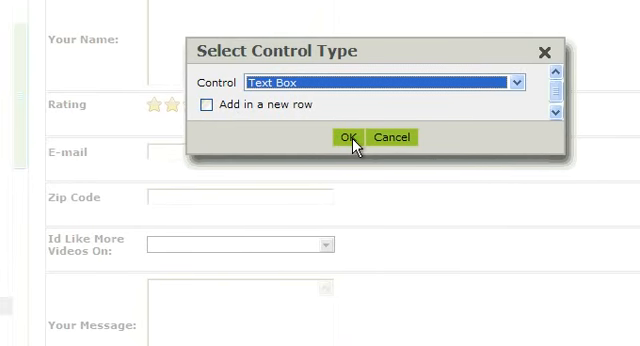
left_click(350, 137)
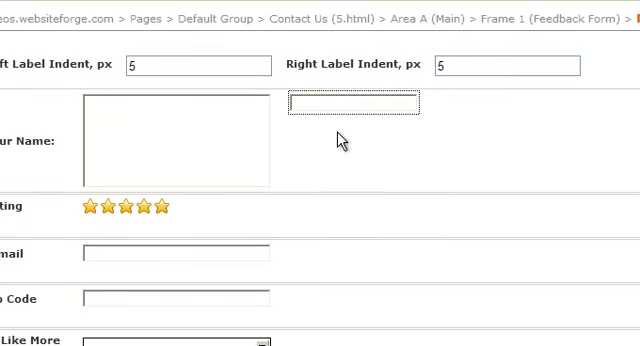
Scroll past the new text box and lower form fields down to the Save button
scroll("down", 3)
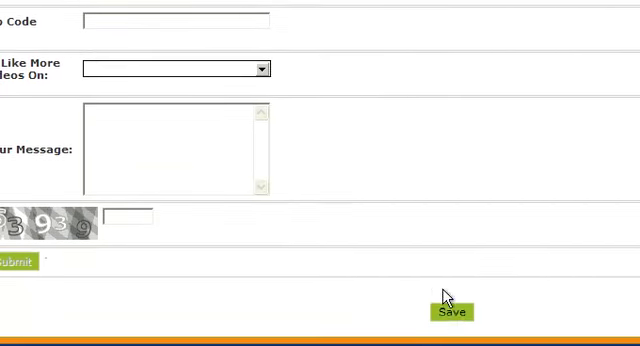